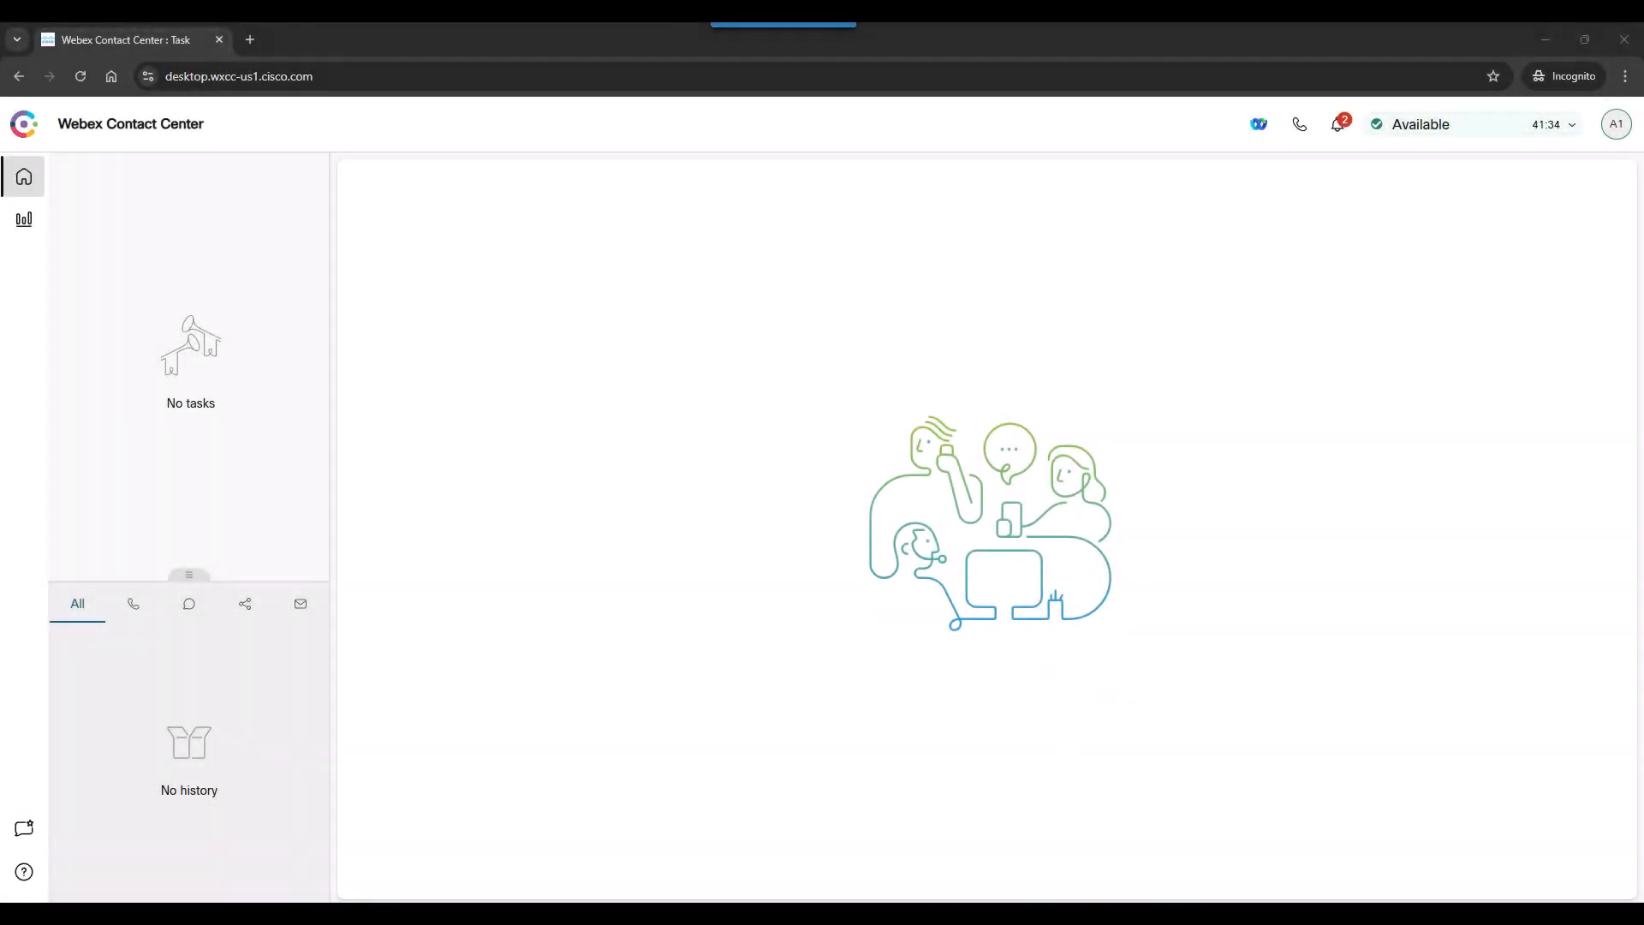
mouse_move(922, 513)
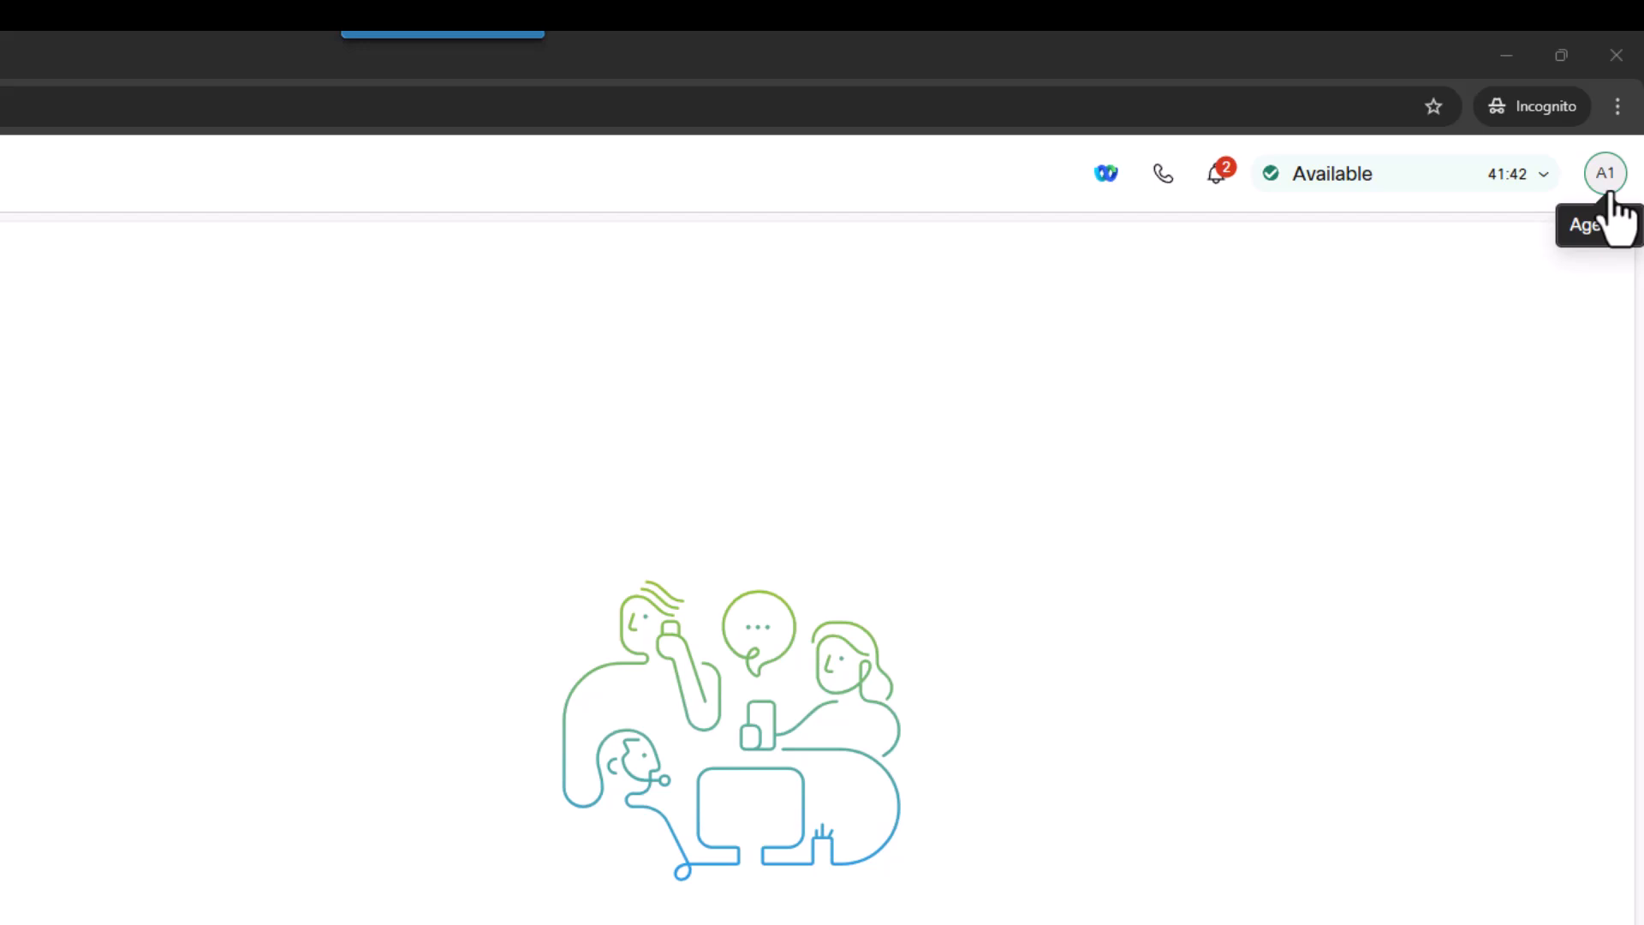
Open the A1 avatar's profile panel showing desktop telephony, blended channel capacity and user settings.
left_click(1605, 173)
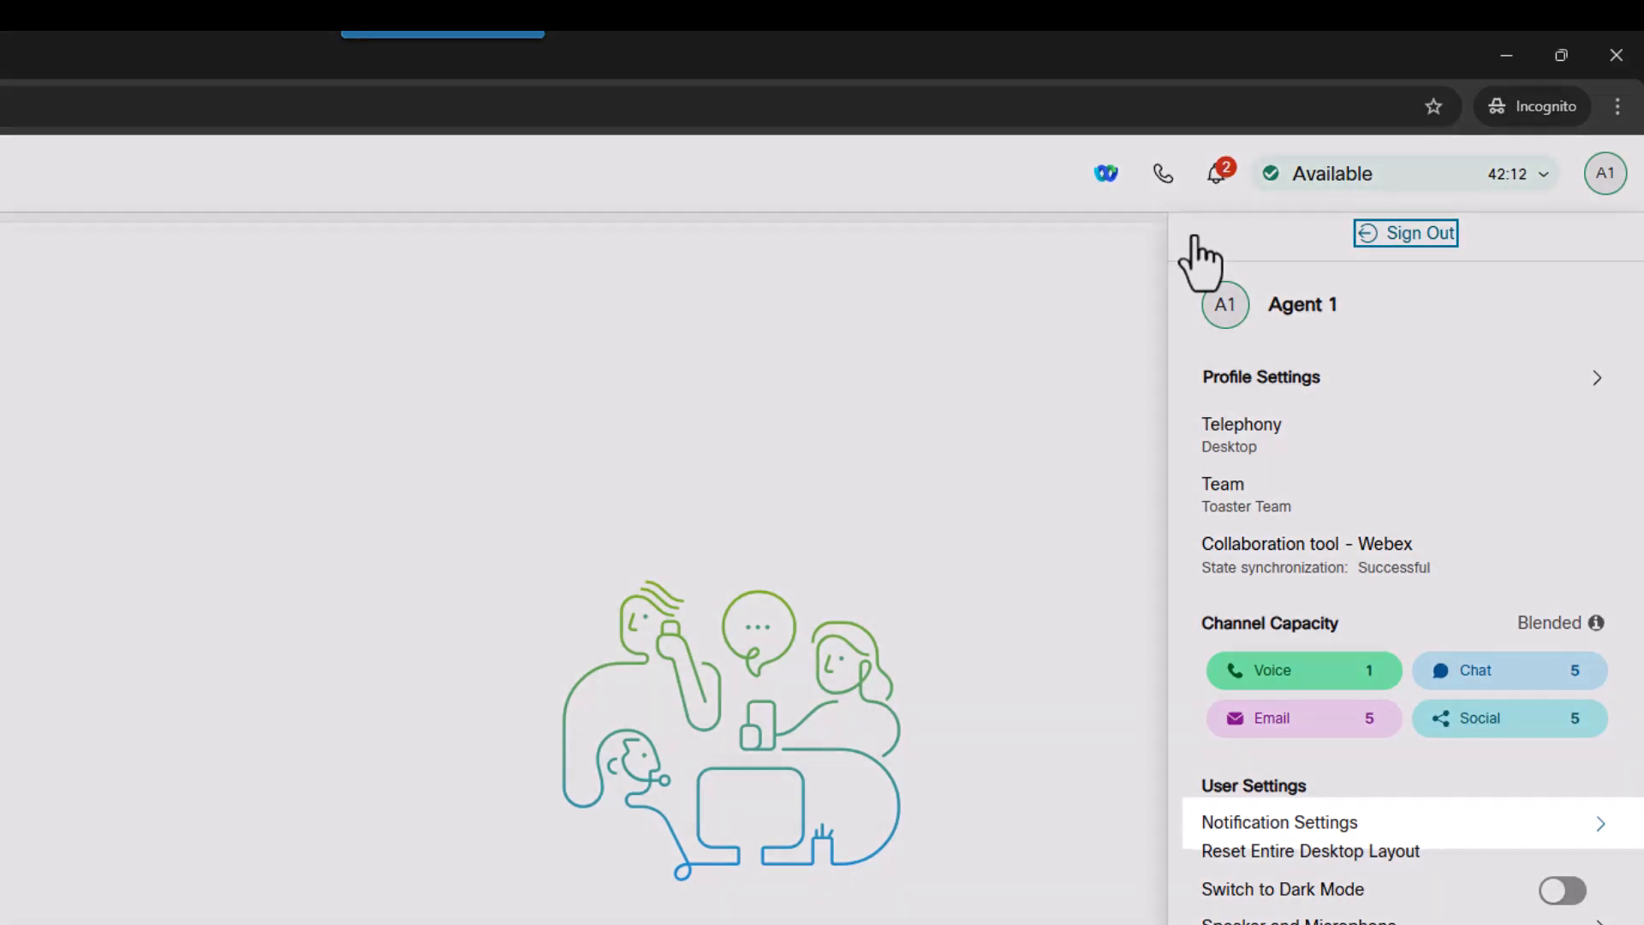
left_click(1279, 822)
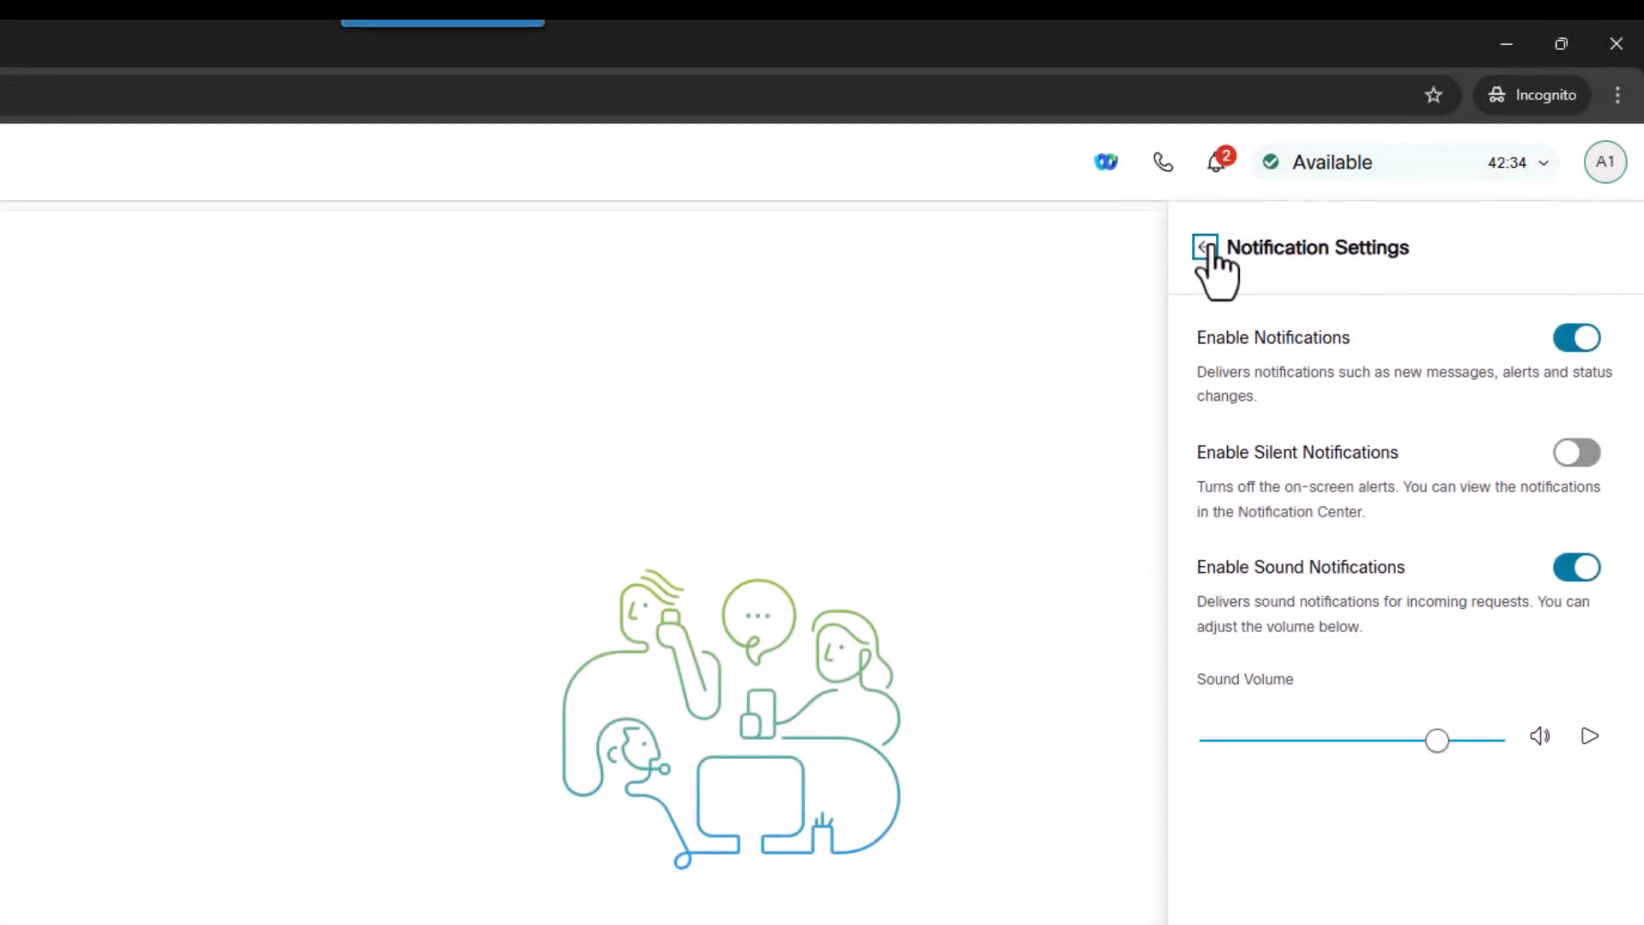
left_click(1204, 248)
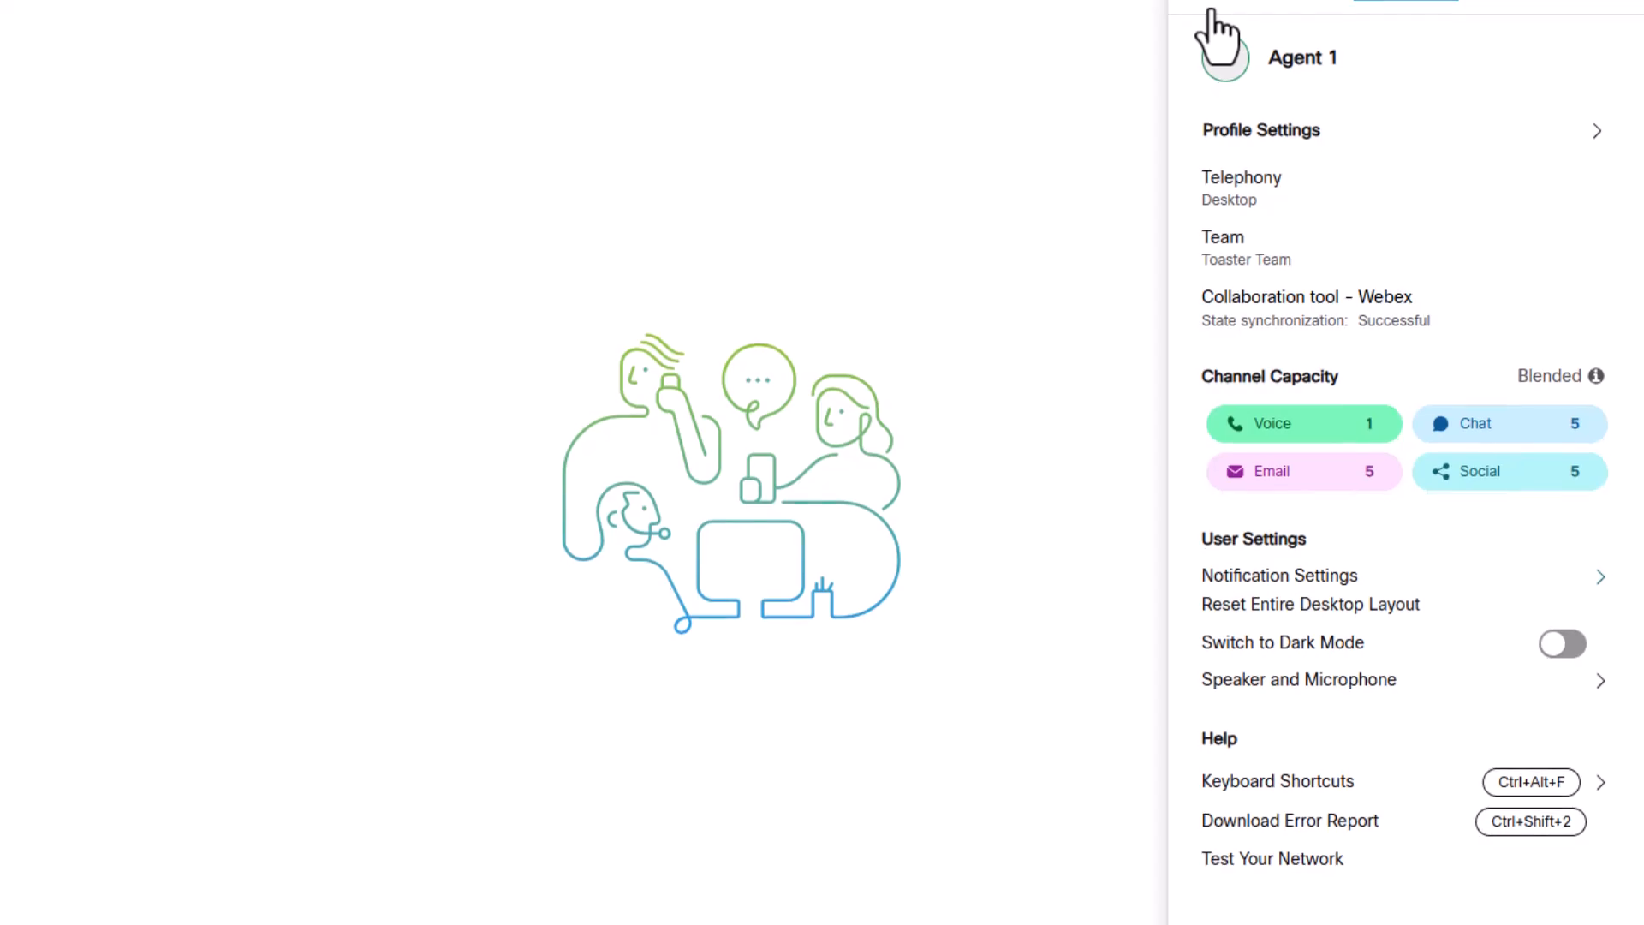
Check the Speaker and Microphone settings, then dismiss the A1 profile panel.
left_click(1309, 603)
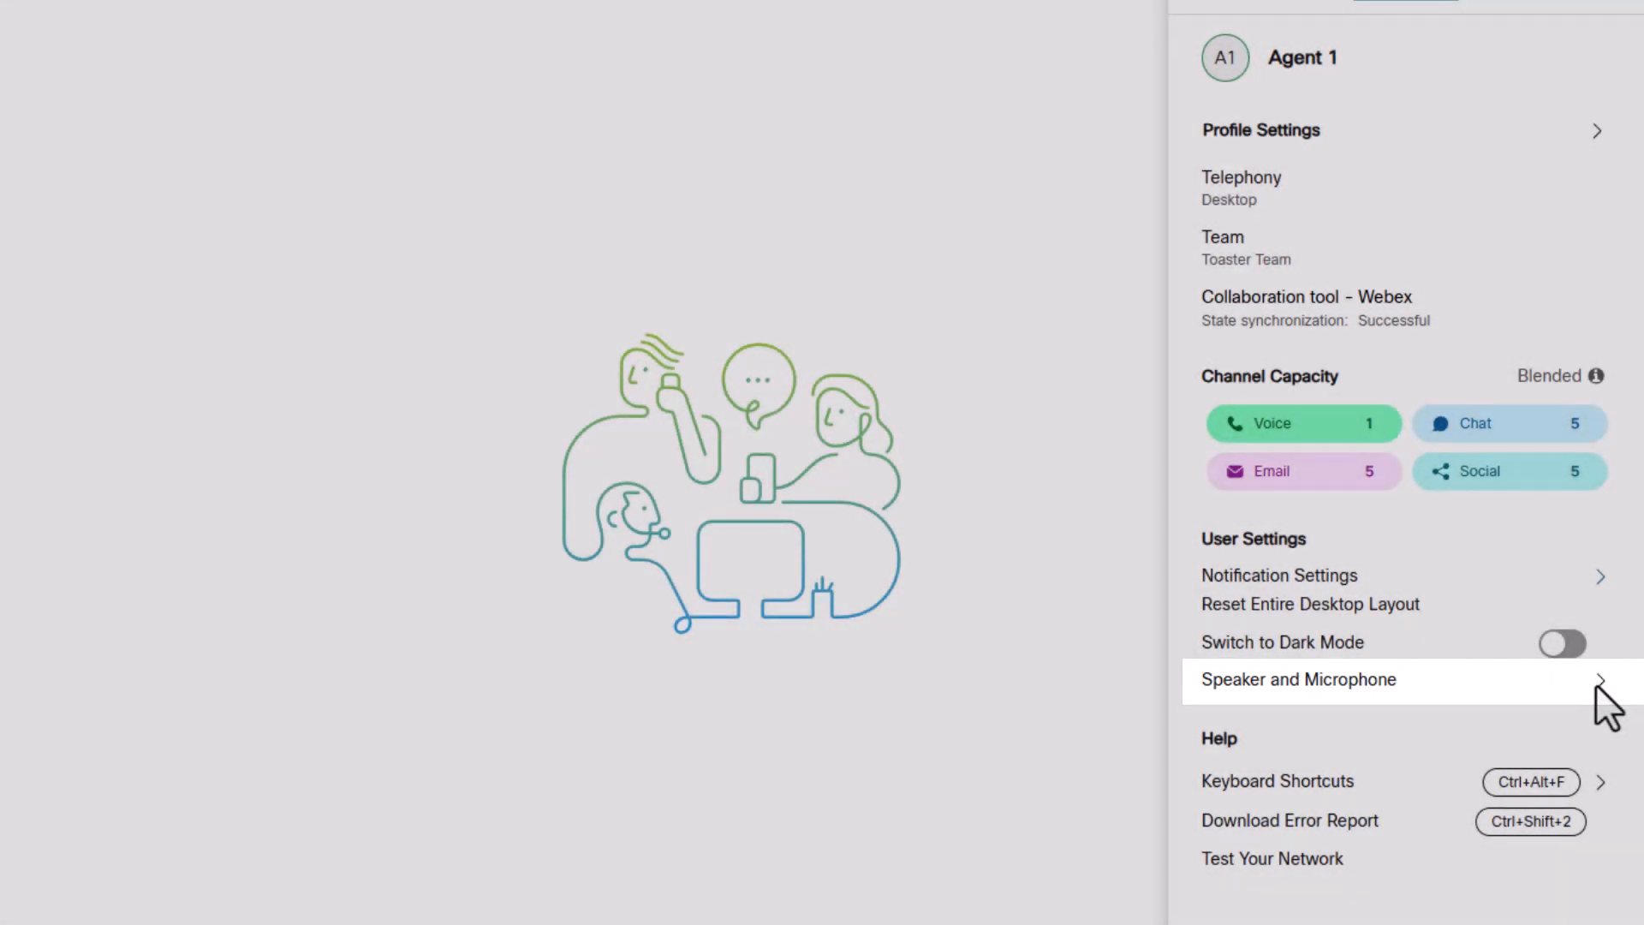
left_click(1561, 643)
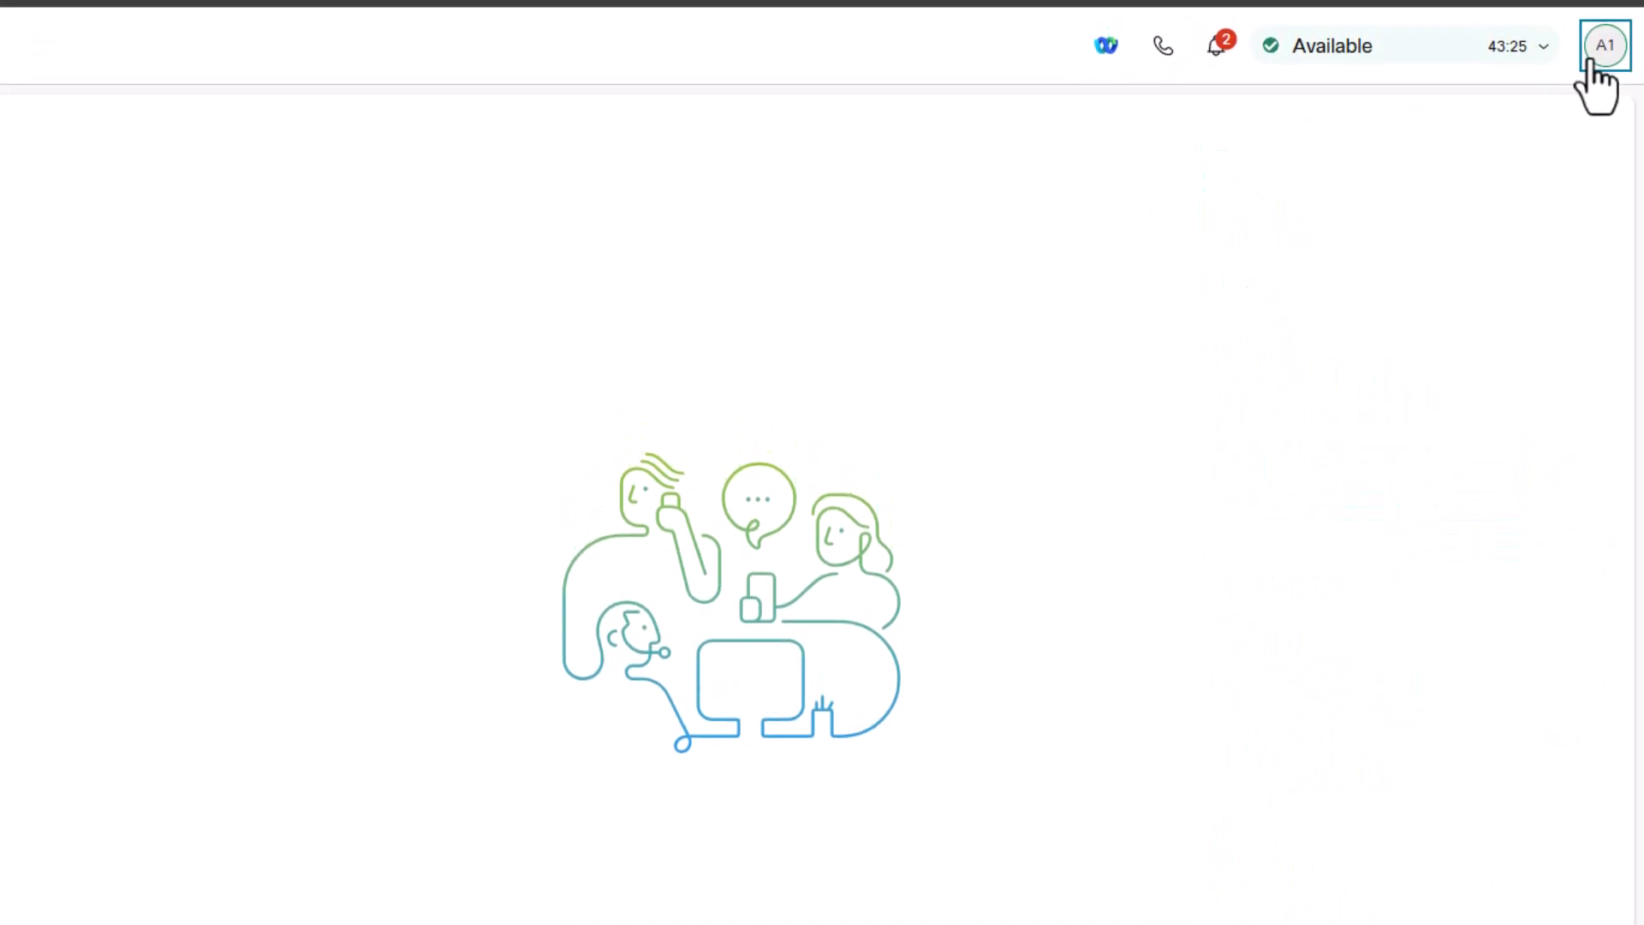
mouse_move(1383, 47)
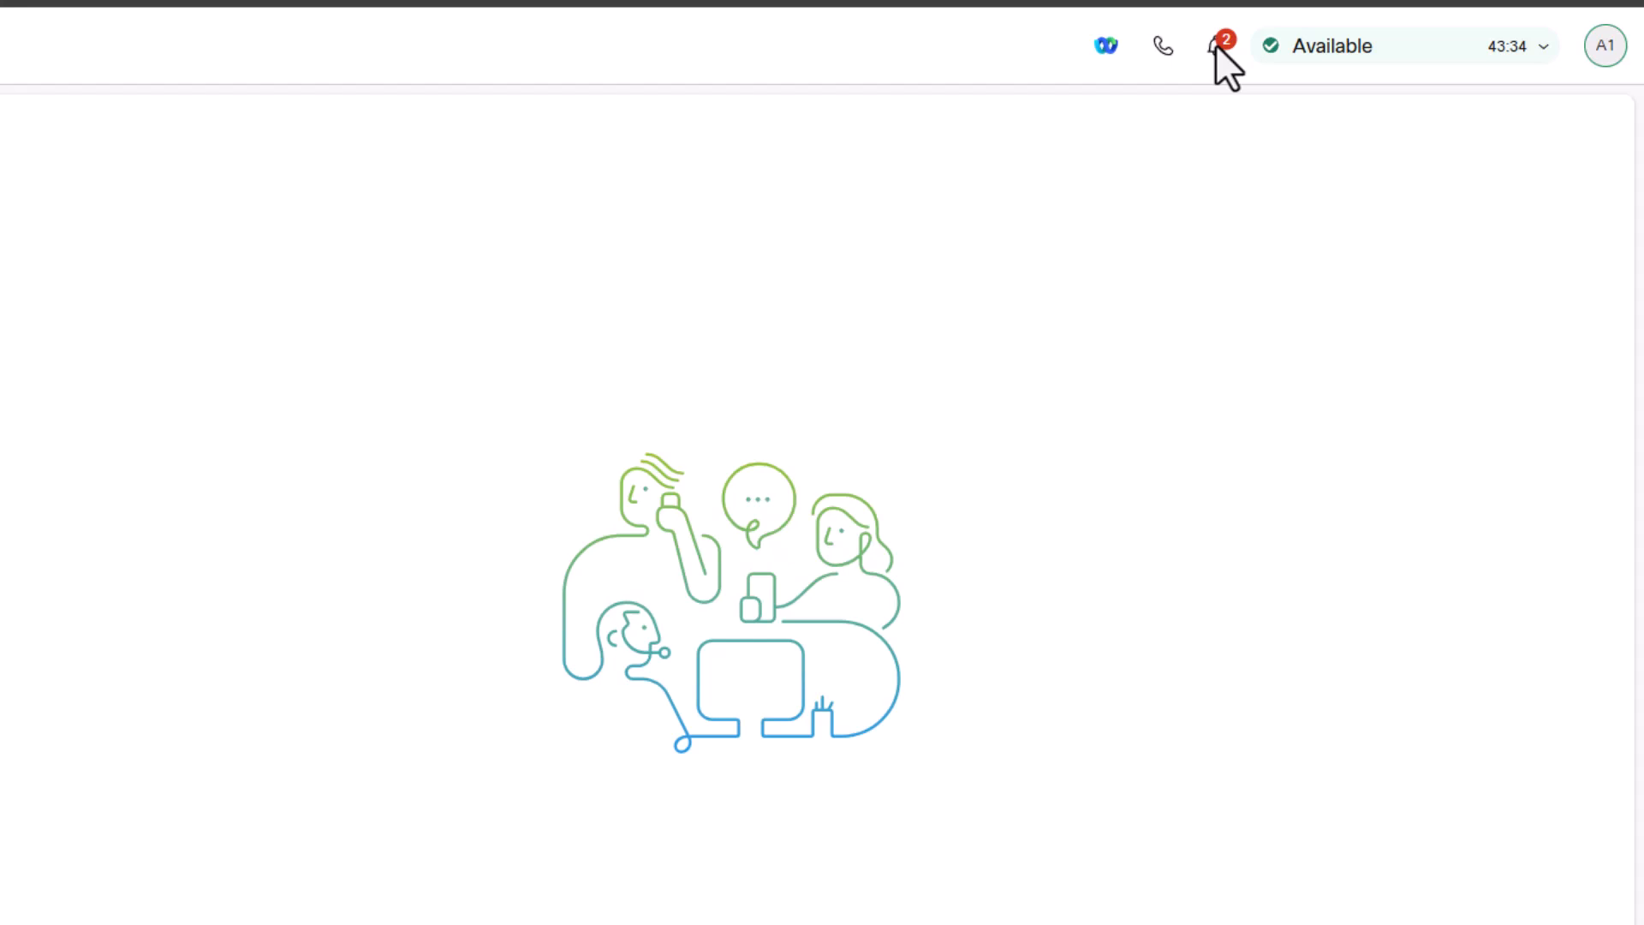
mouse_move(1162, 47)
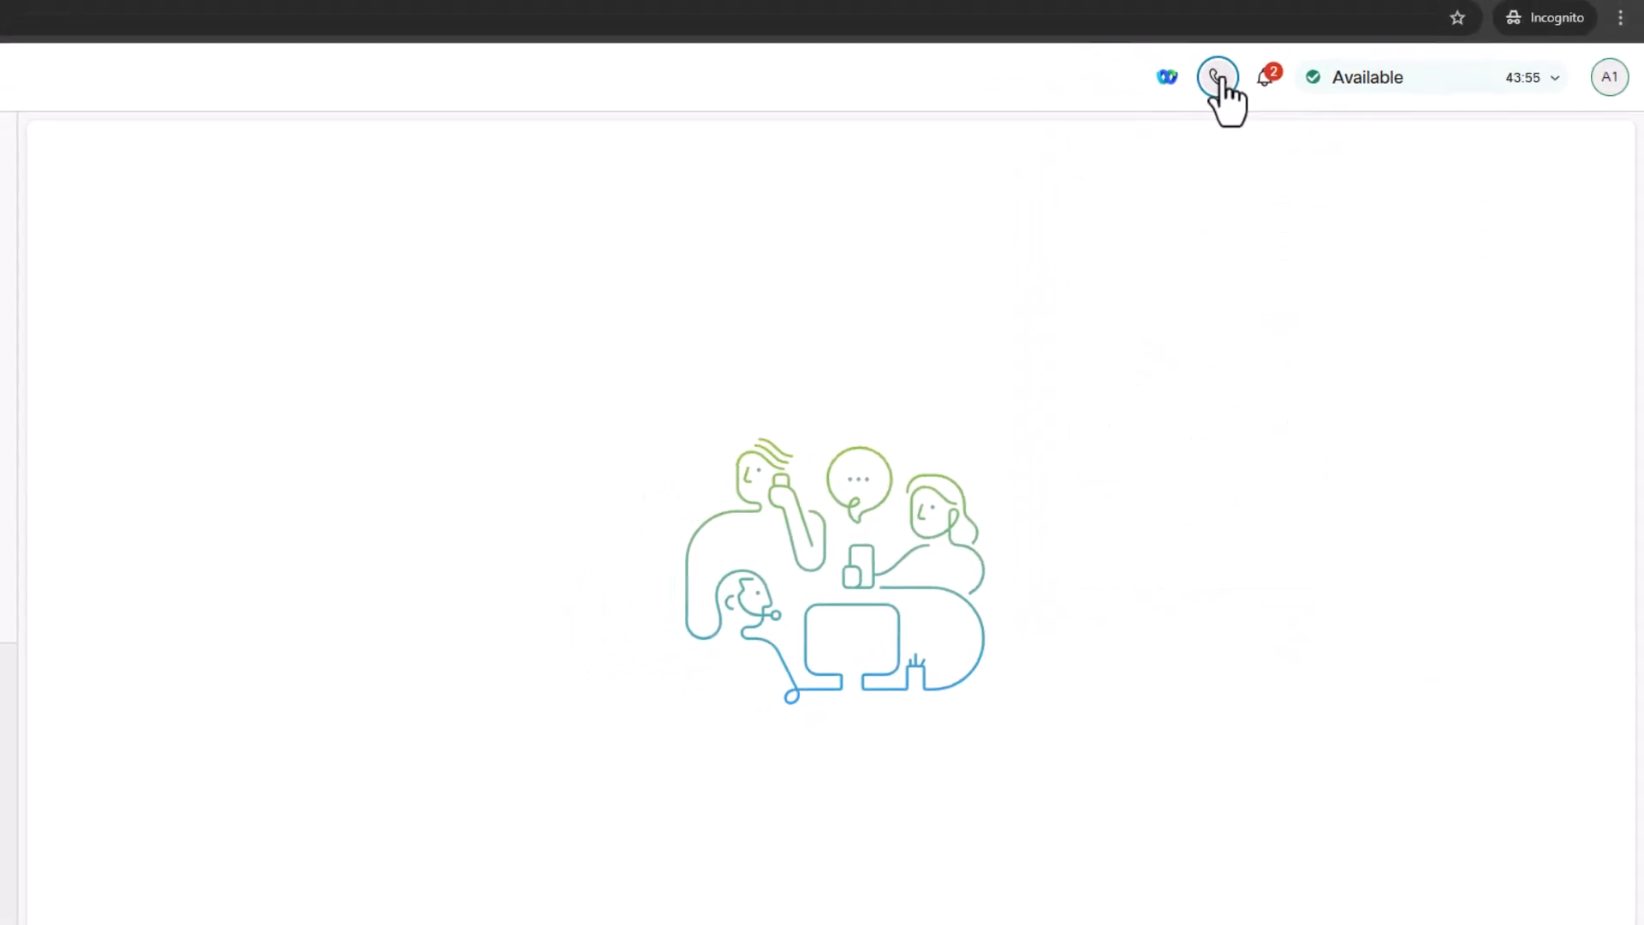
Bring up the embedded Webex messaging window with its Welcome Space.
left_click(1216, 76)
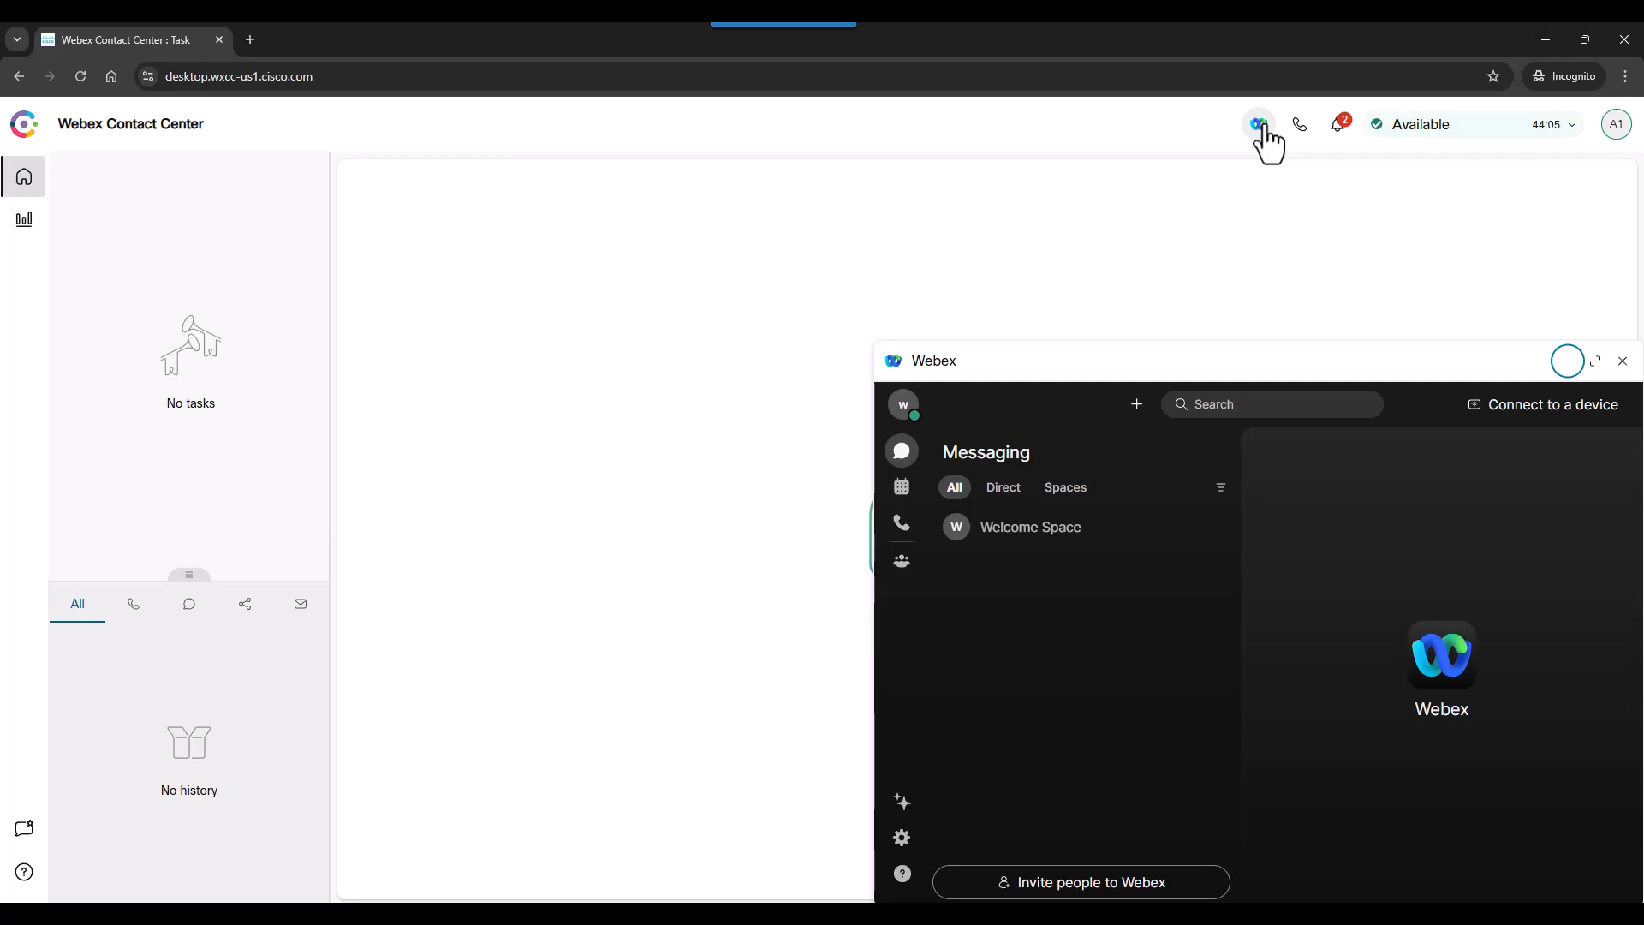
mouse_move(1500, 305)
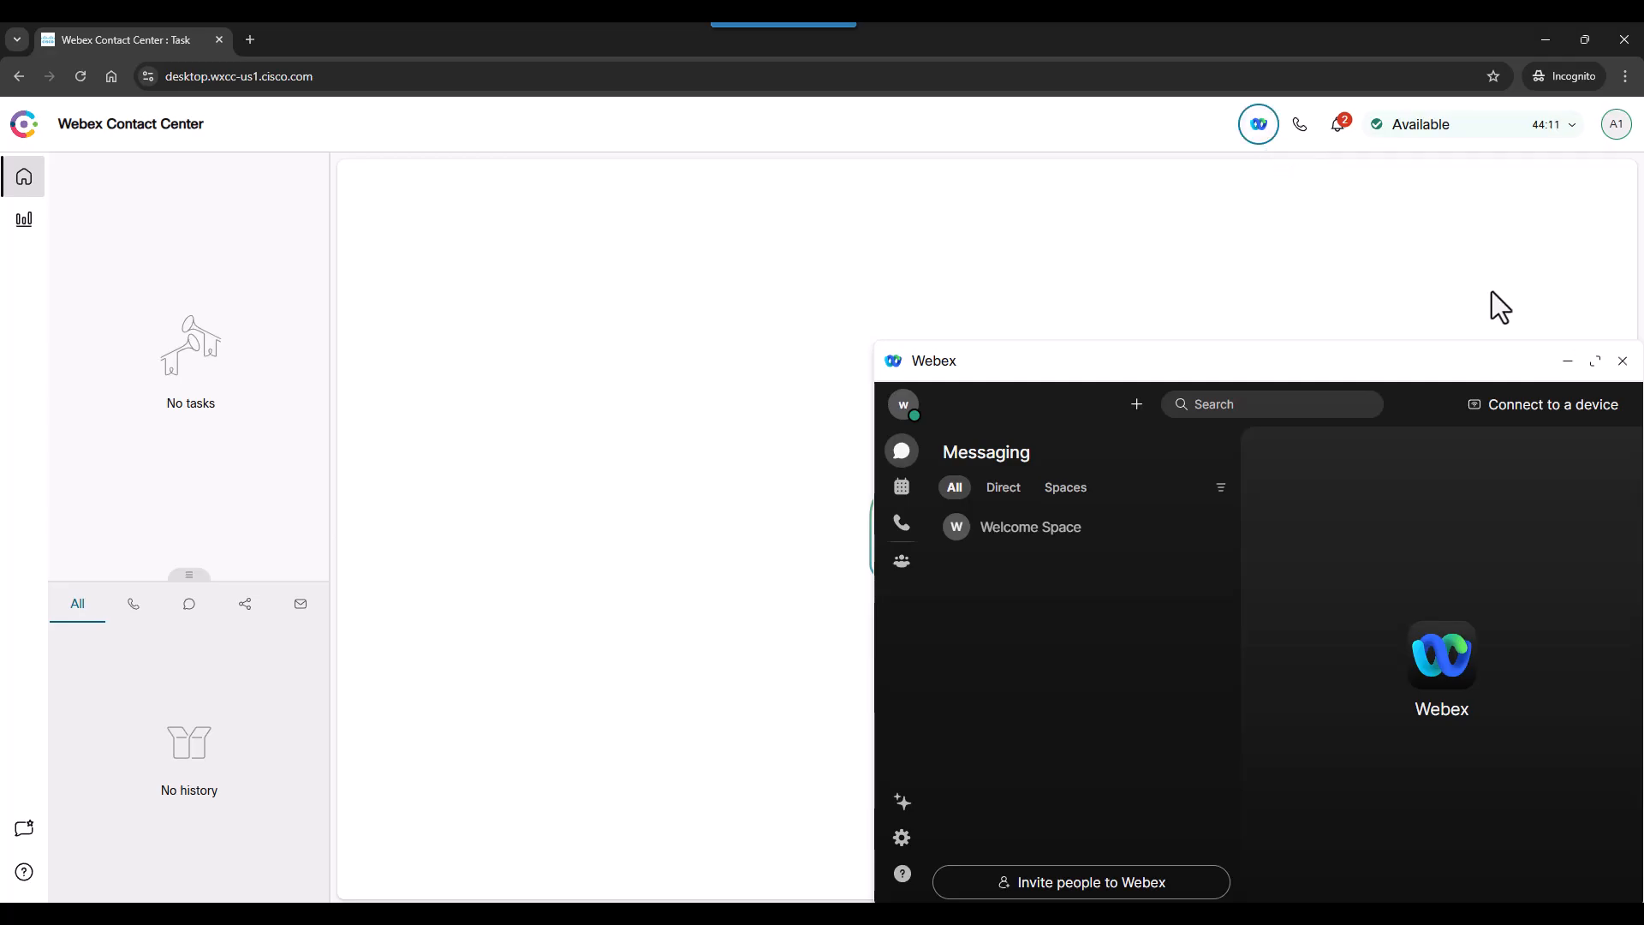
Dismiss the Webex window, view the Agent Performance Statistics summary, then go back Home.
left_click(1621, 360)
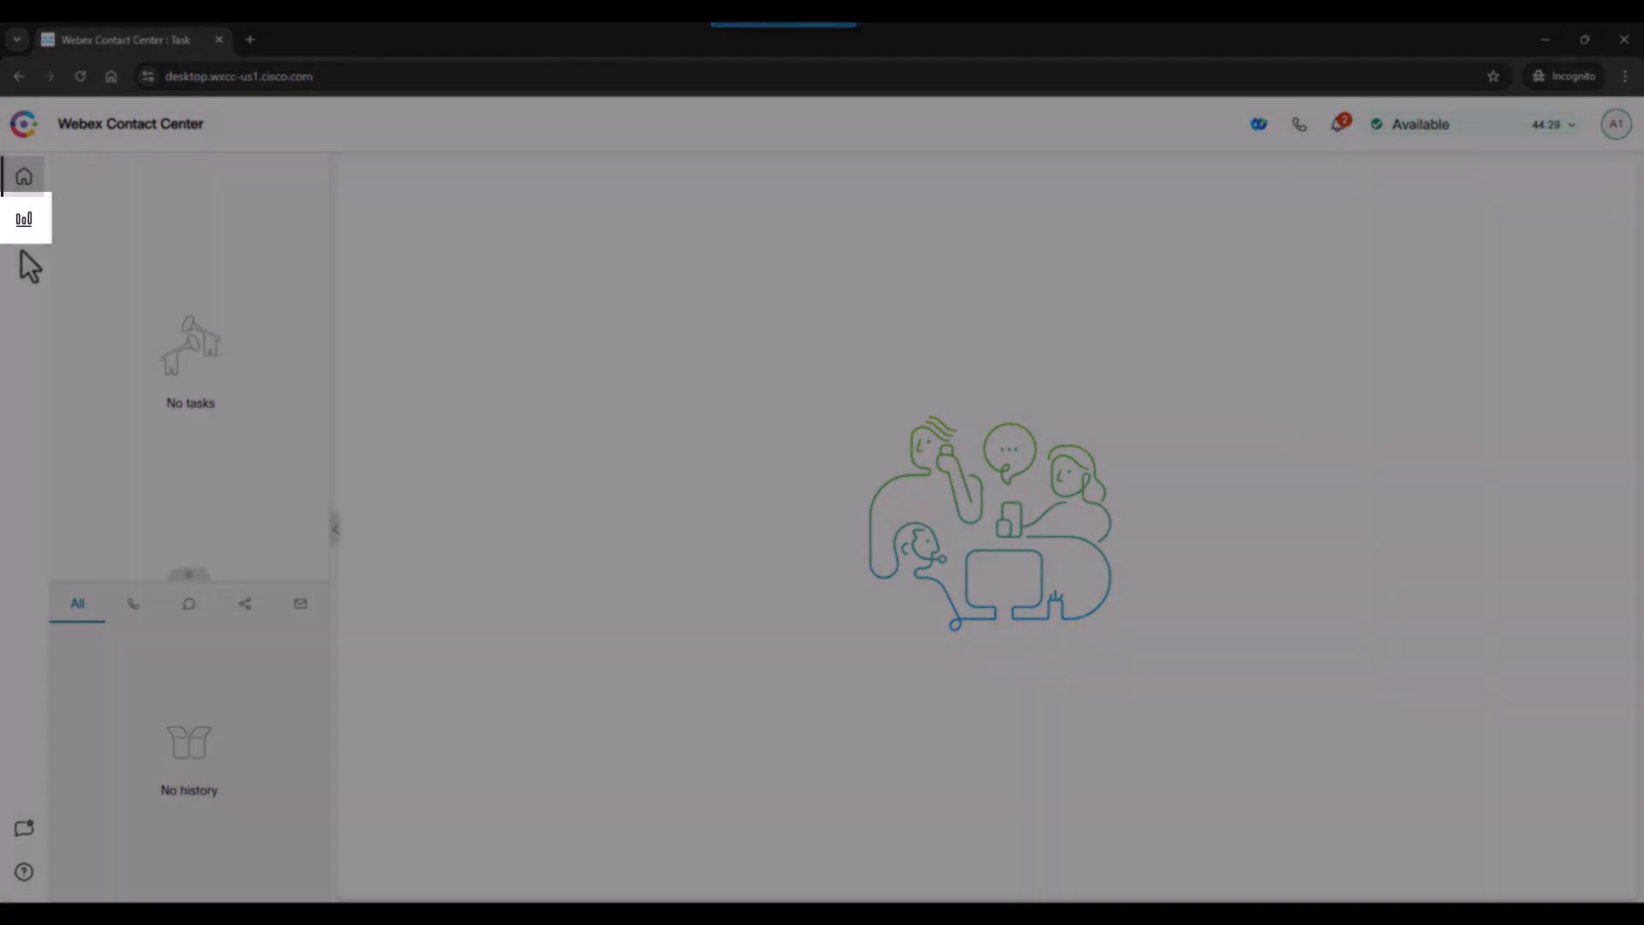
mouse_move(24, 218)
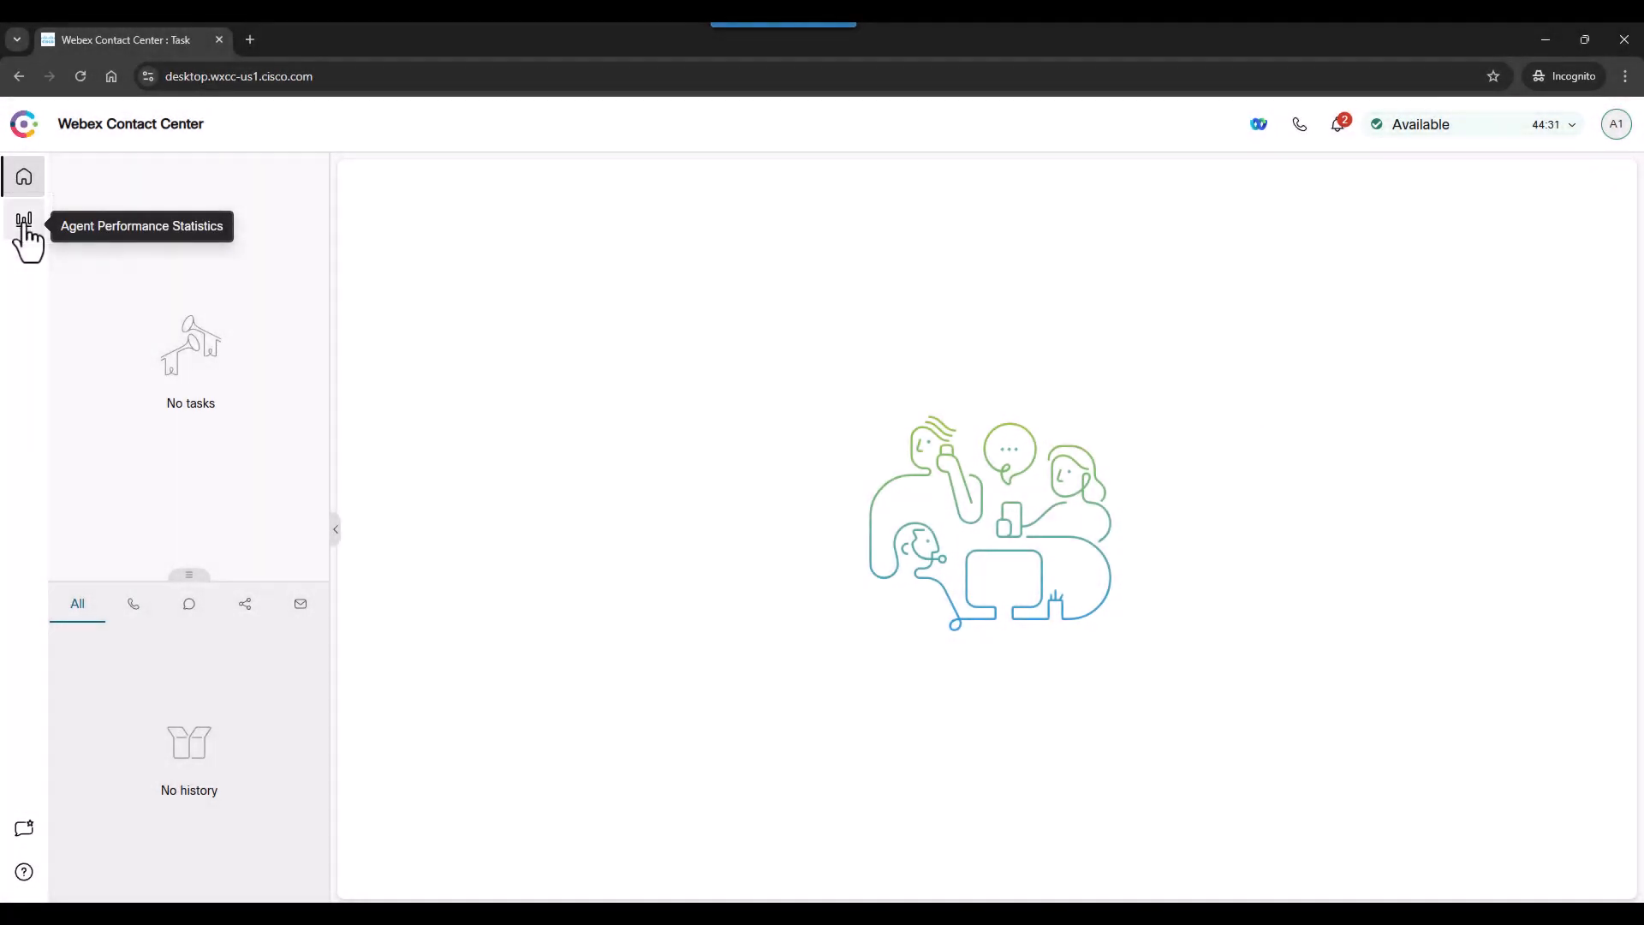
left_click(23, 226)
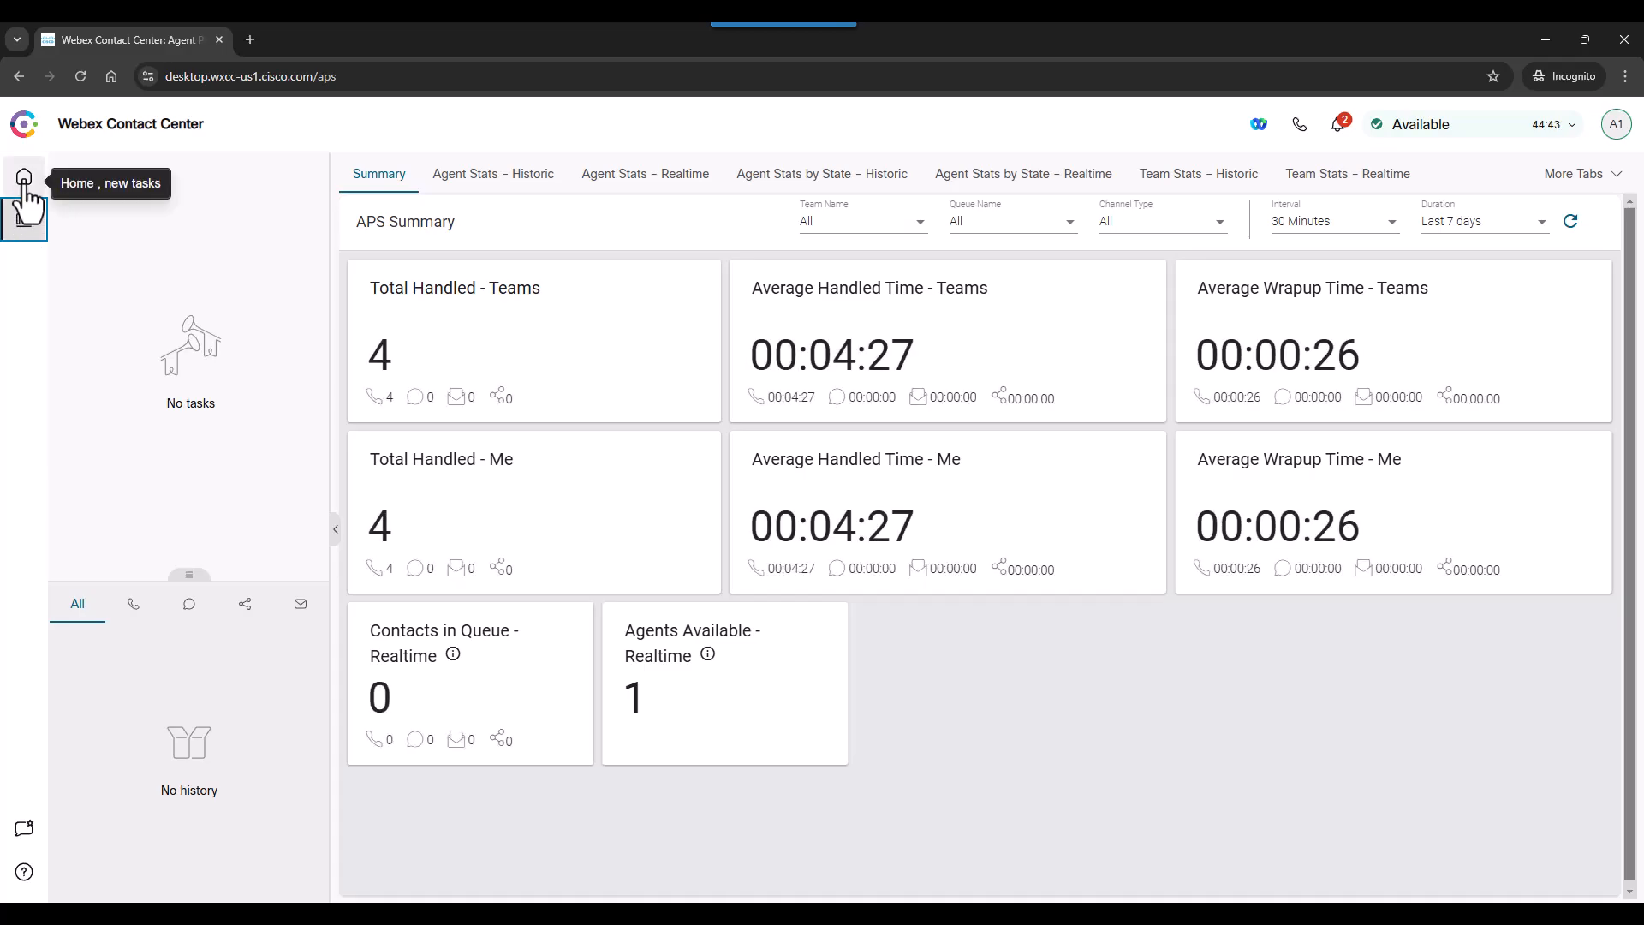
left_click(23, 176)
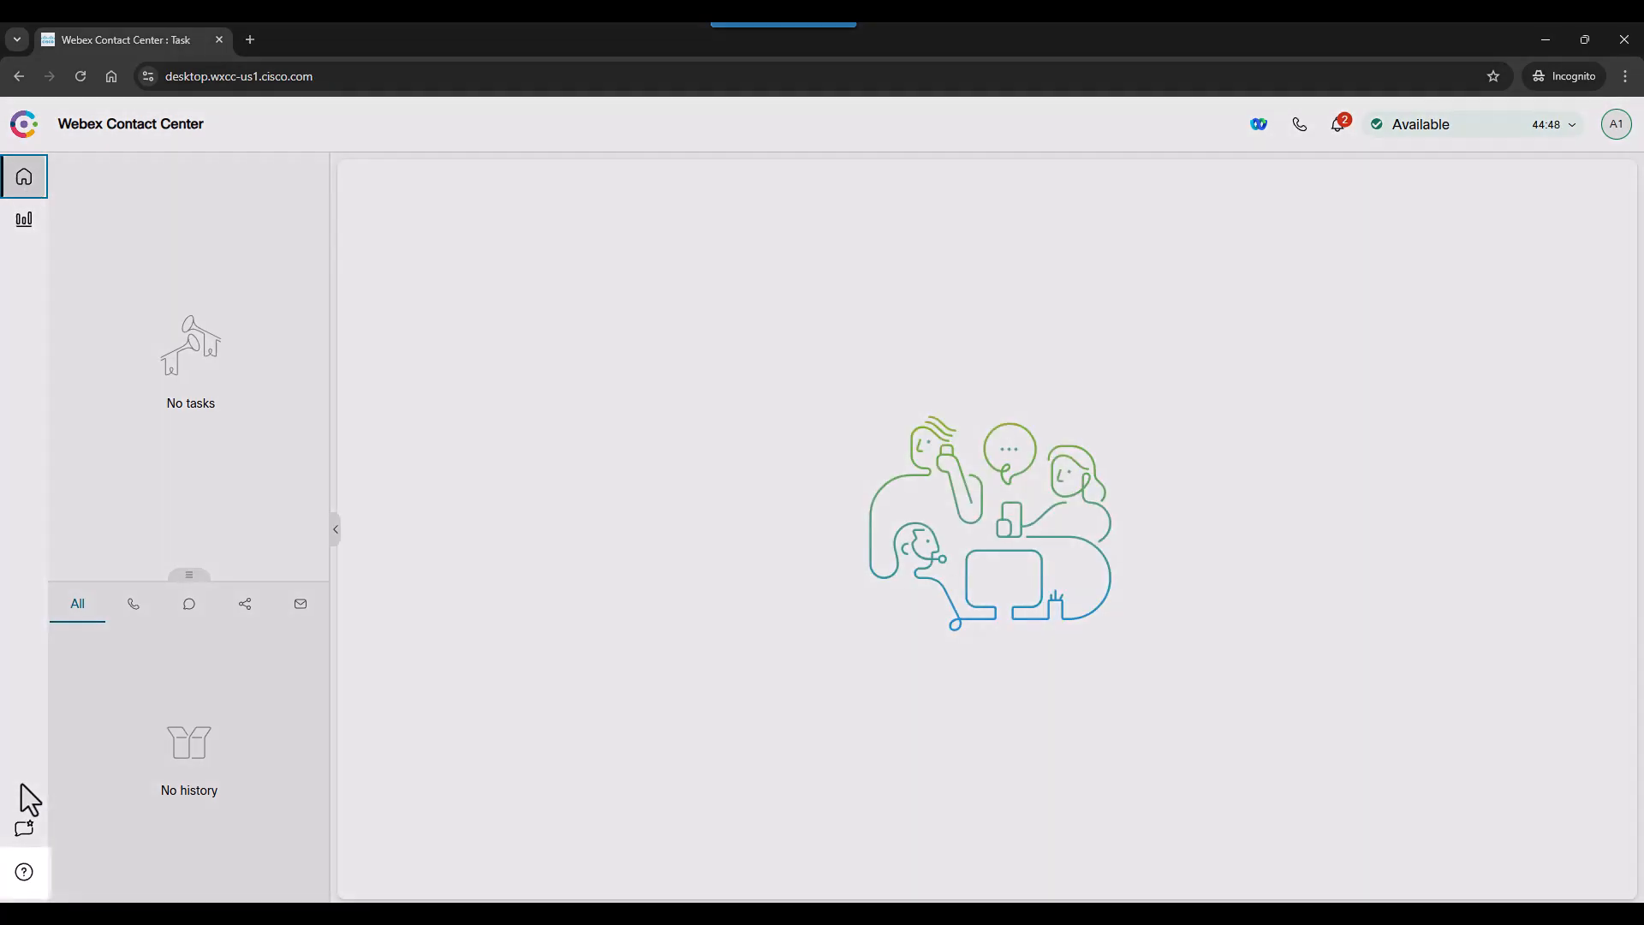